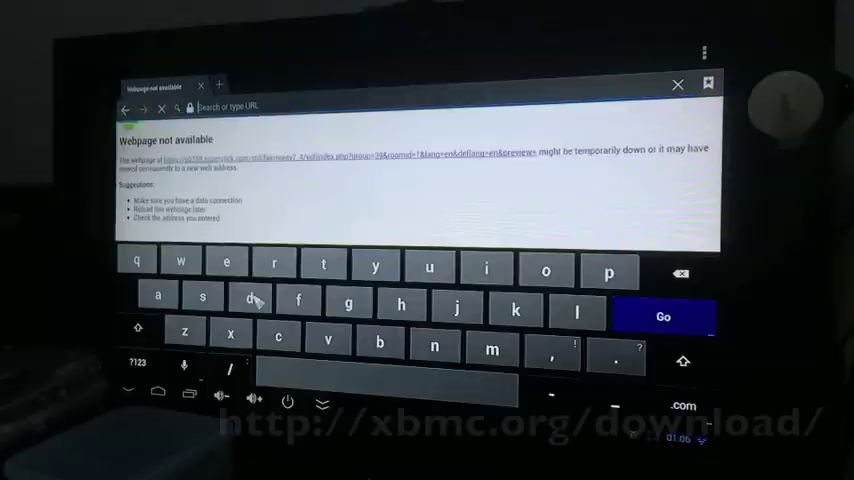
Reach xbmc.org/download via the 'Downloads | XBMC' address-bar suggestion and view the Gotham 13.1 release.
{"action": "type", "text": "do"}
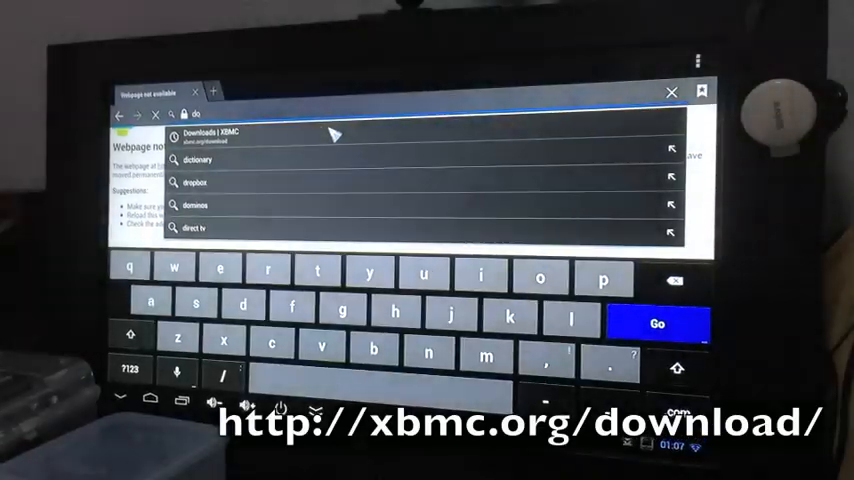
{"action": "left_click", "coordinate": [656, 324]}
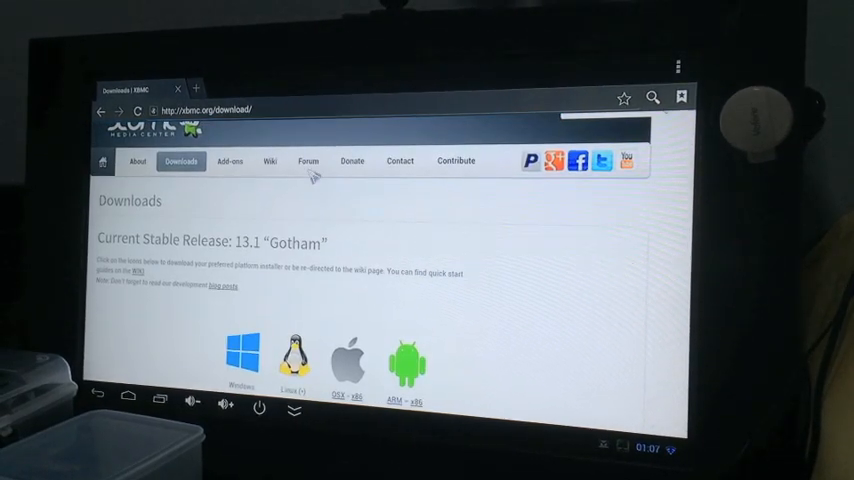
{"action": "scroll", "scroll_direction": "down", "scroll_amount": 3}
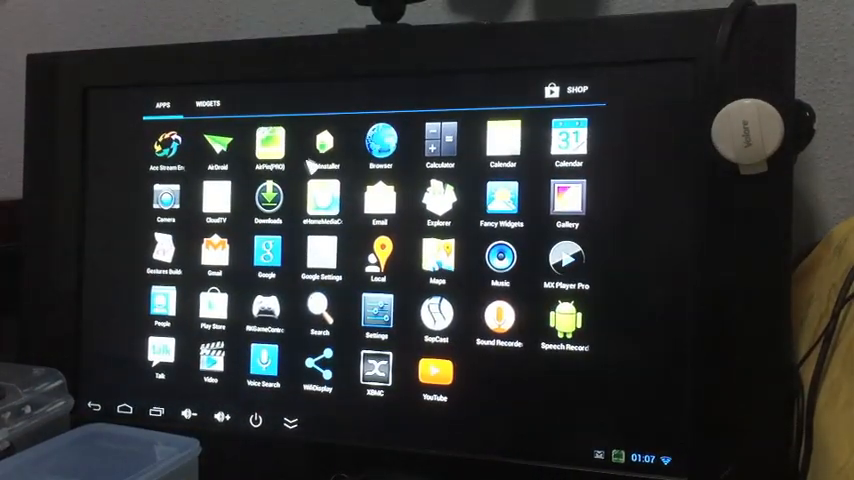
Browse the Download folder in the installer app, then launch XBMC from the app drawer.
{"action": "left_click", "coordinate": [318, 140]}
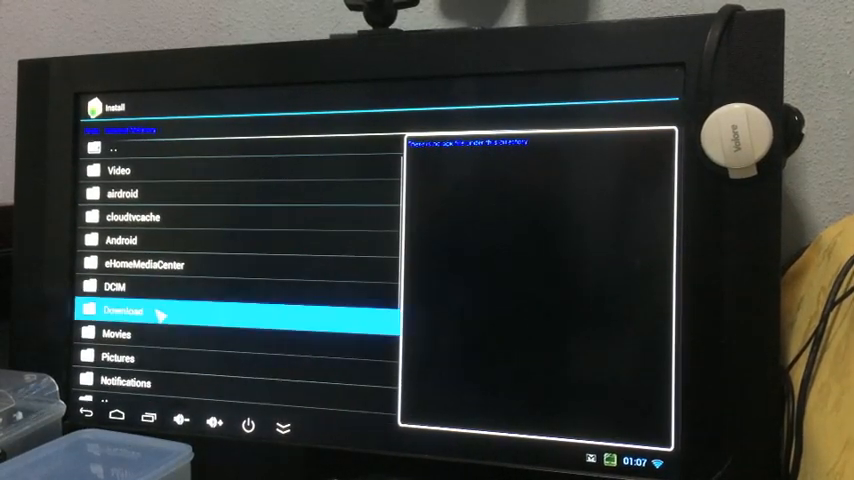
{"action": "left_click", "coordinate": [130, 308]}
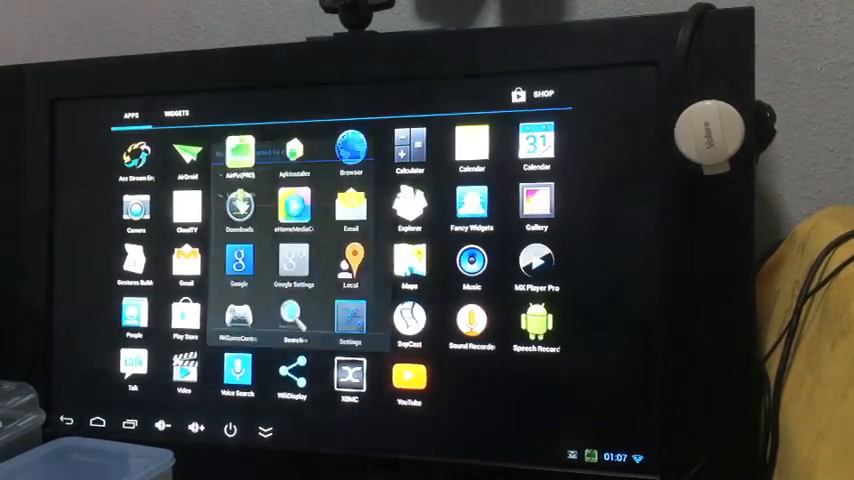
{"action": "left_click", "coordinate": [238, 210]}
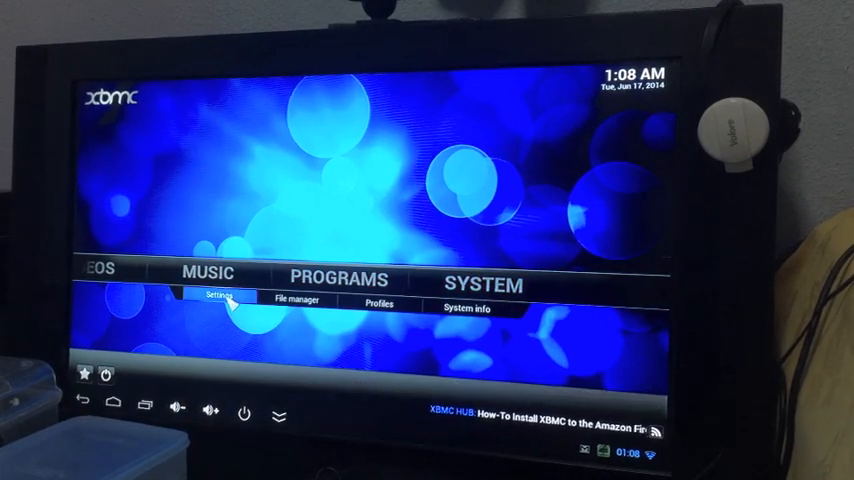
From Appearance settings, get more skins and install the Back Row skin.
{"action": "left_click", "coordinate": [218, 296]}
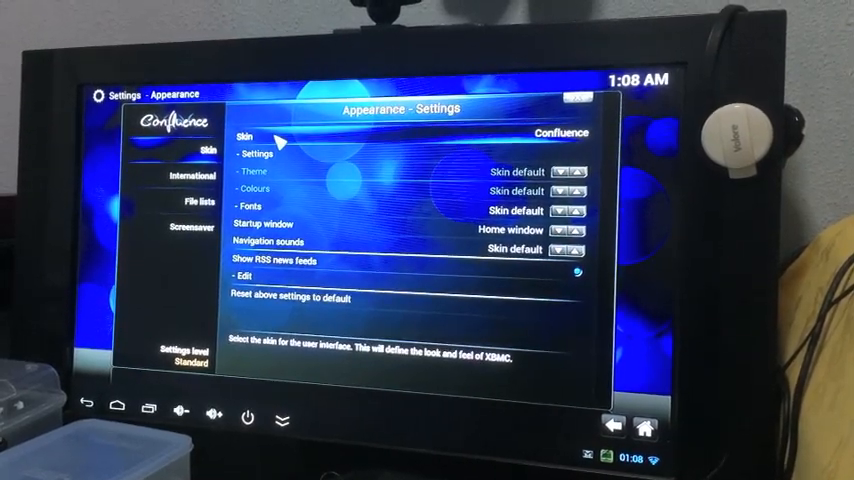
{"action": "left_click", "coordinate": [560, 132]}
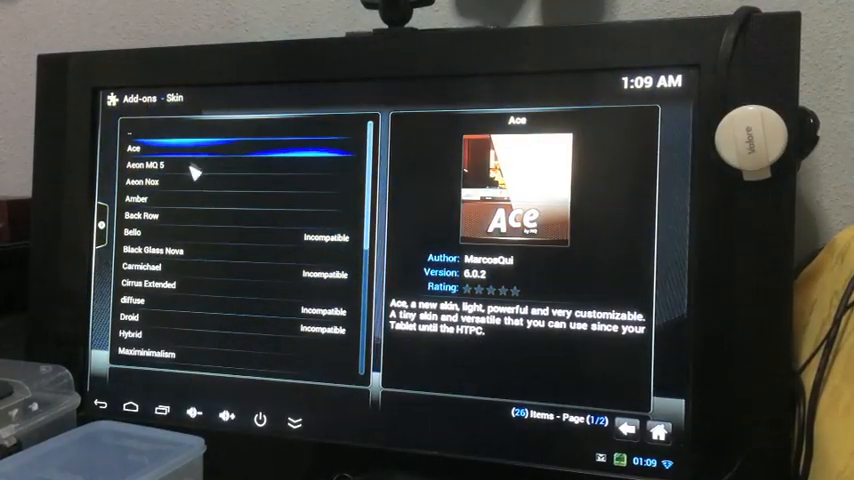
{"action": "left_click", "coordinate": [140, 216]}
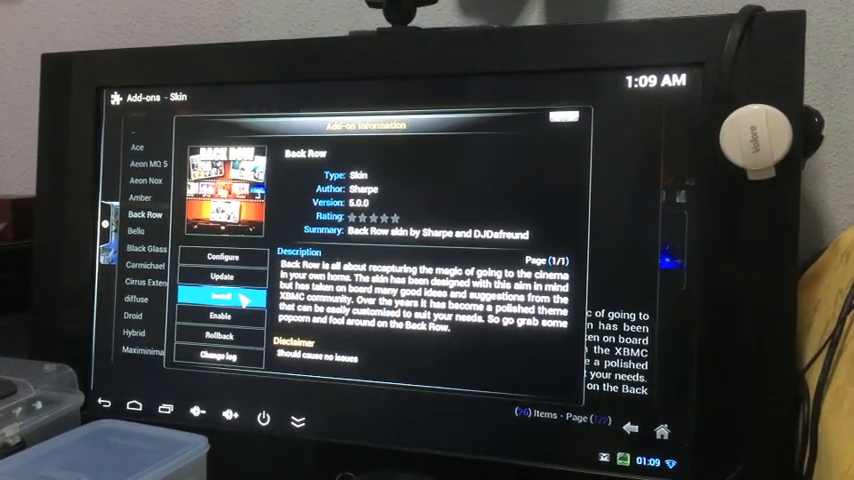
{"action": "left_click", "coordinate": [220, 296]}
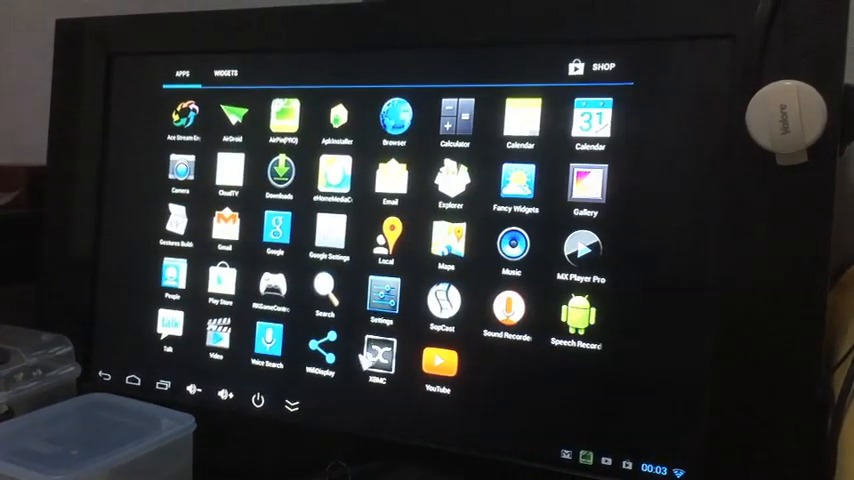
Relaunch XBMC and answer Yes to keep the new skin.
{"action": "left_click", "coordinate": [378, 360]}
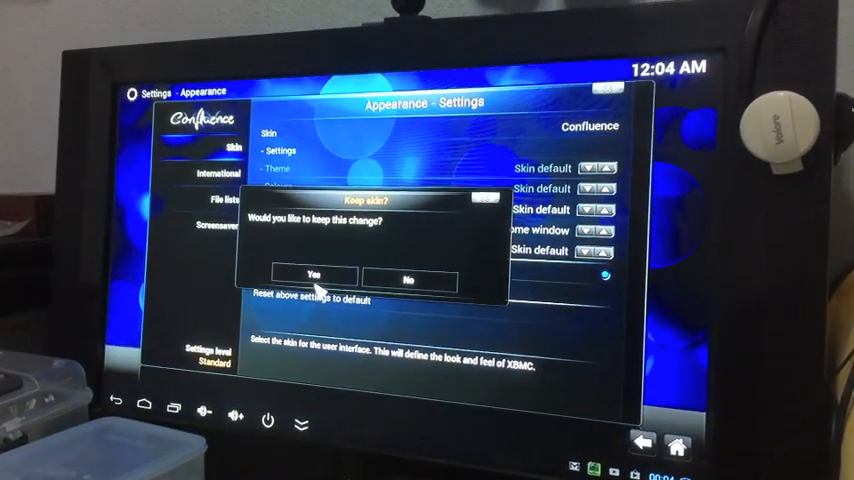
{"action": "left_click", "coordinate": [316, 276]}
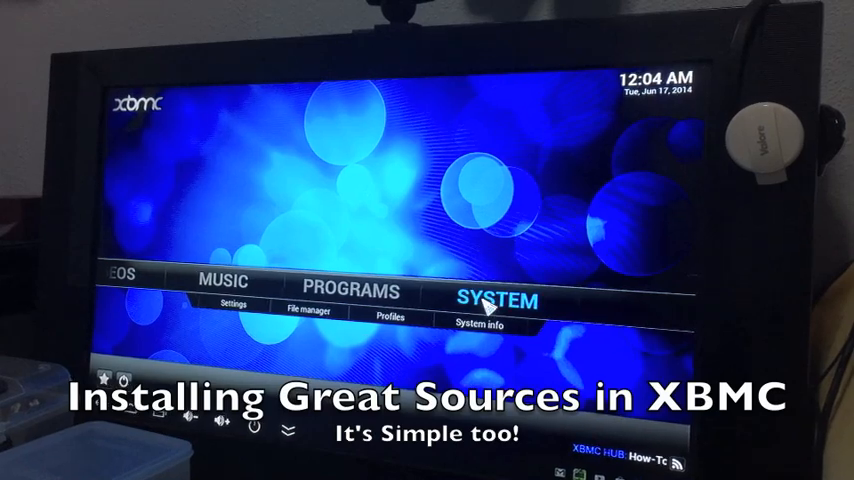
{"action": "left_click", "coordinate": [310, 312]}
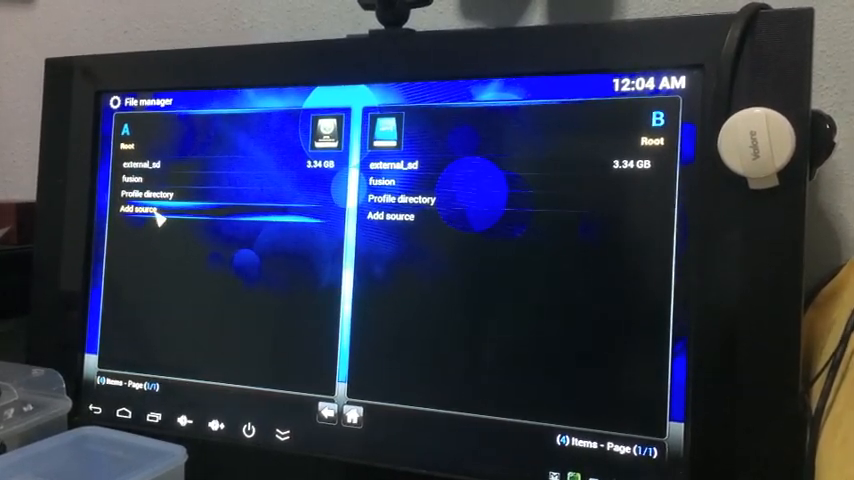
{"action": "left_click", "coordinate": [144, 208]}
{"action": "type", "text": "h"}
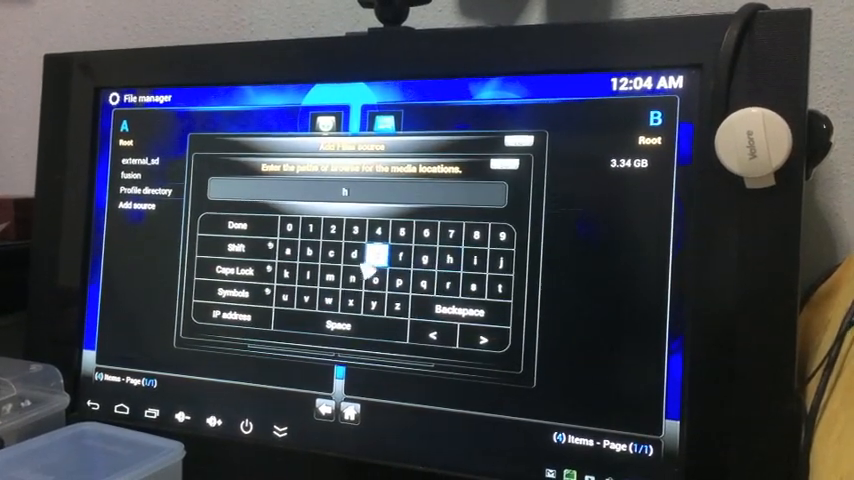
{"action": "left_click", "coordinate": [496, 288]}
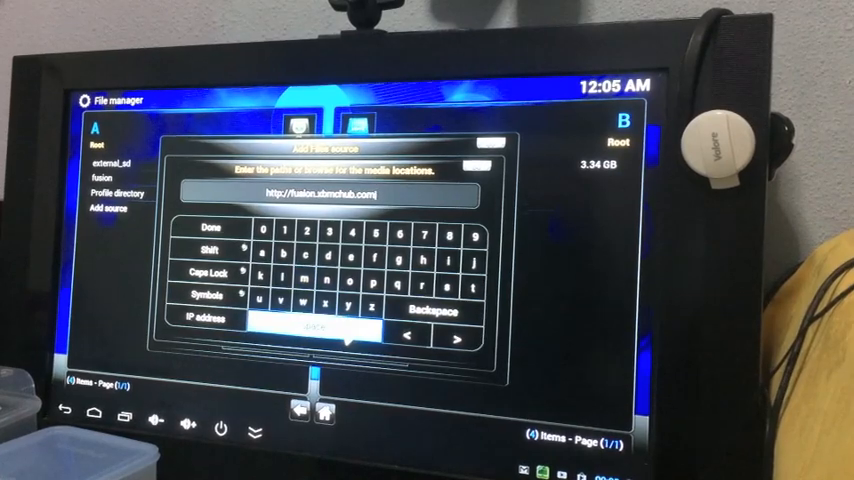
{"action": "left_click", "coordinate": [208, 228]}
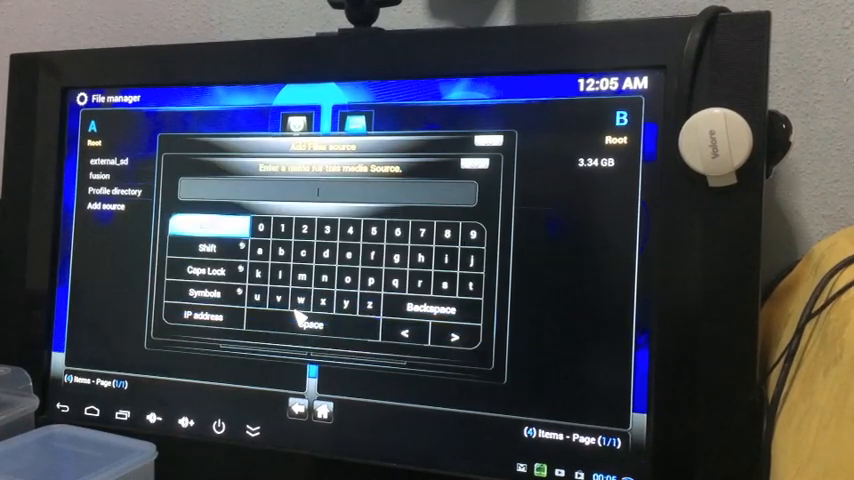
Start entering the source name in capitals with the on-screen keyboard.
{"action": "left_click", "coordinate": [204, 290]}
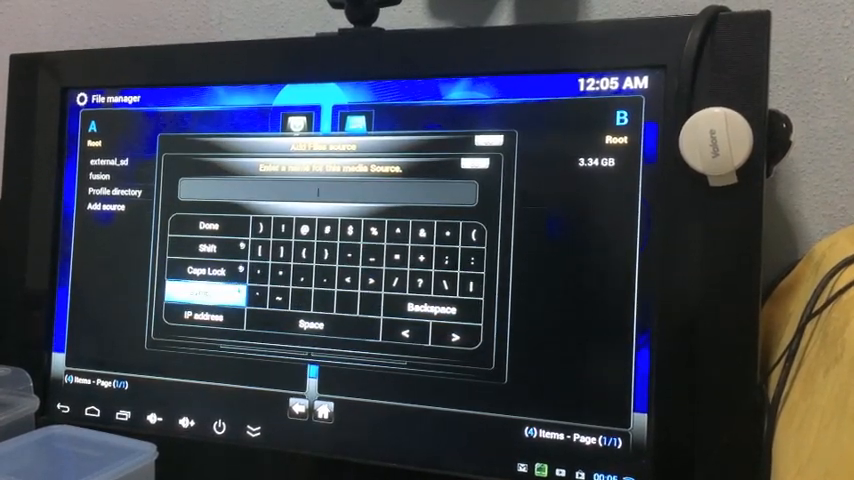
{"action": "left_click", "coordinate": [208, 292]}
{"action": "type", "text": "FU"}
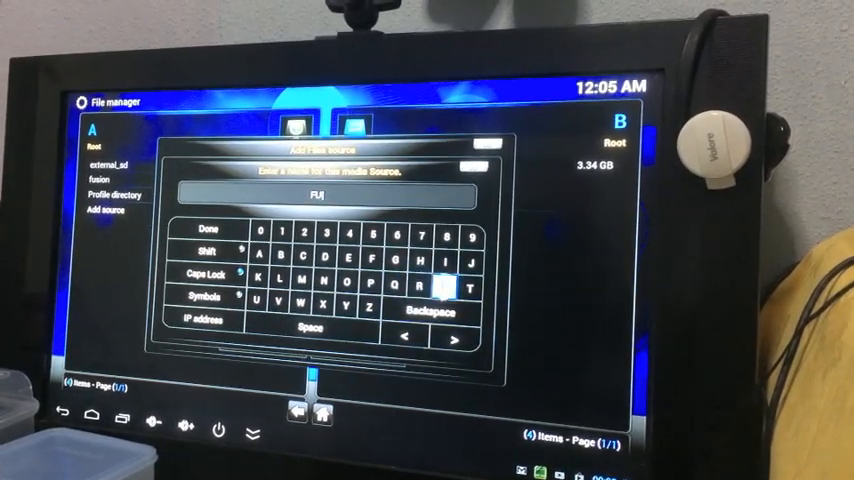
{"action": "left_click", "coordinate": [396, 288]}
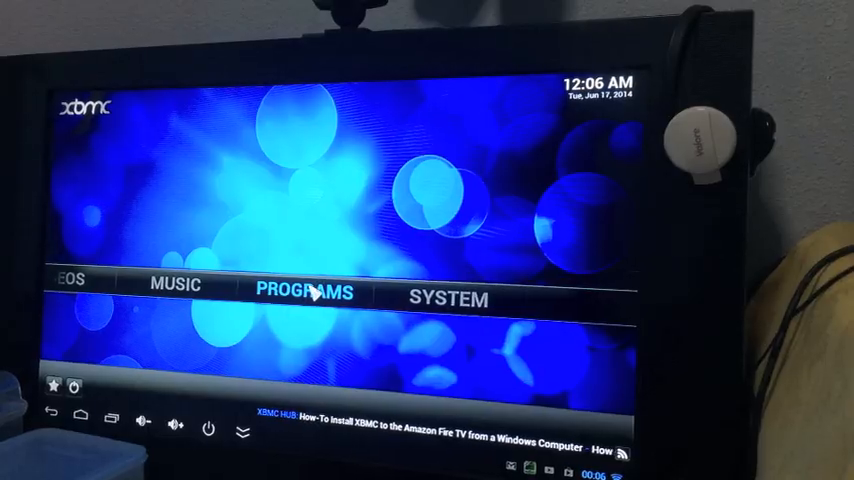
Use Add-ons > Install from zip file and browse the fusion source for the package zip.
{"action": "left_click", "coordinate": [448, 298]}
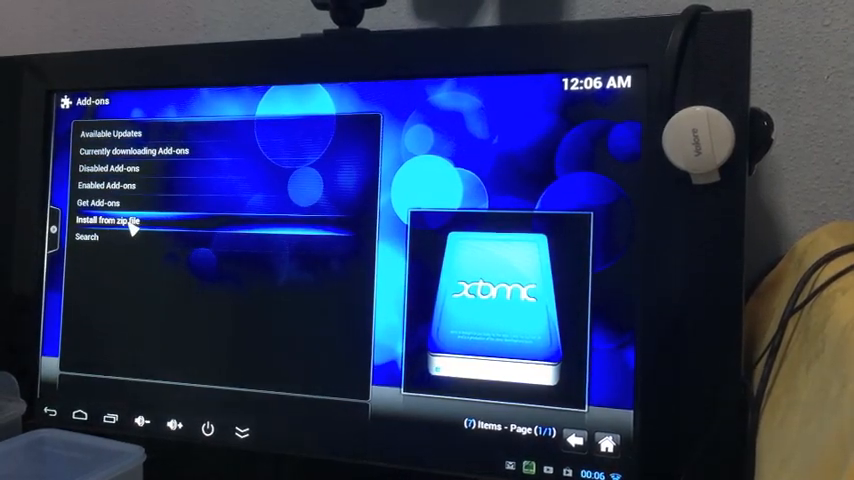
{"action": "left_click", "coordinate": [108, 220]}
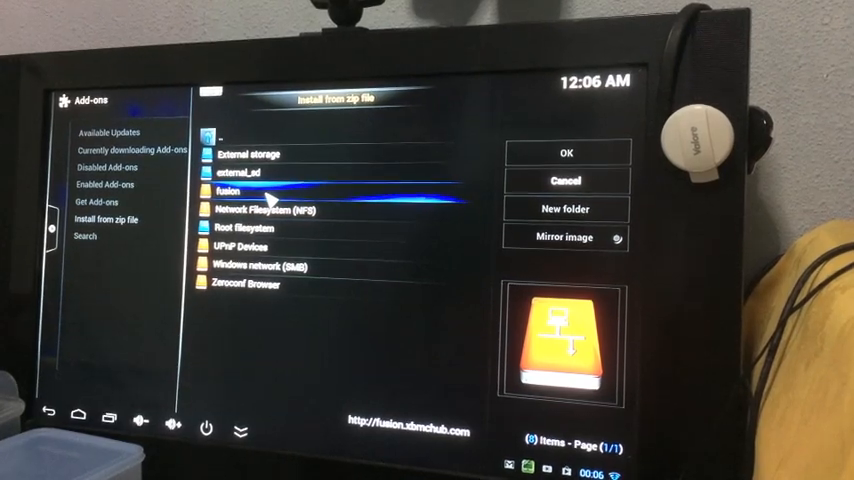
{"action": "left_click", "coordinate": [222, 188]}
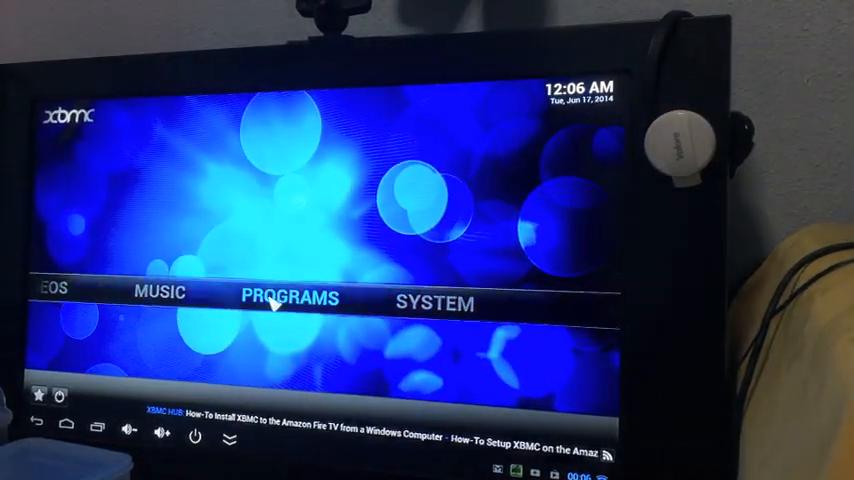
Open Programs > Program Add-ons and launch a tool such as Addon Installer.
{"action": "left_click", "coordinate": [290, 296]}
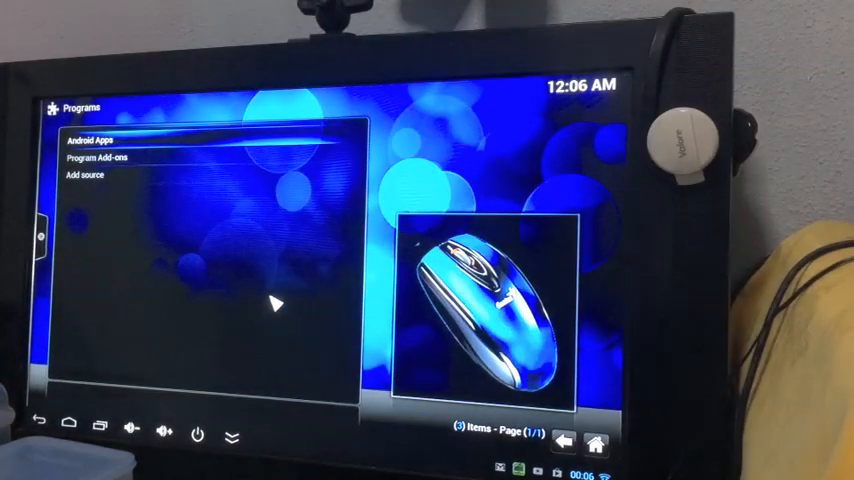
{"action": "left_click", "coordinate": [108, 156]}
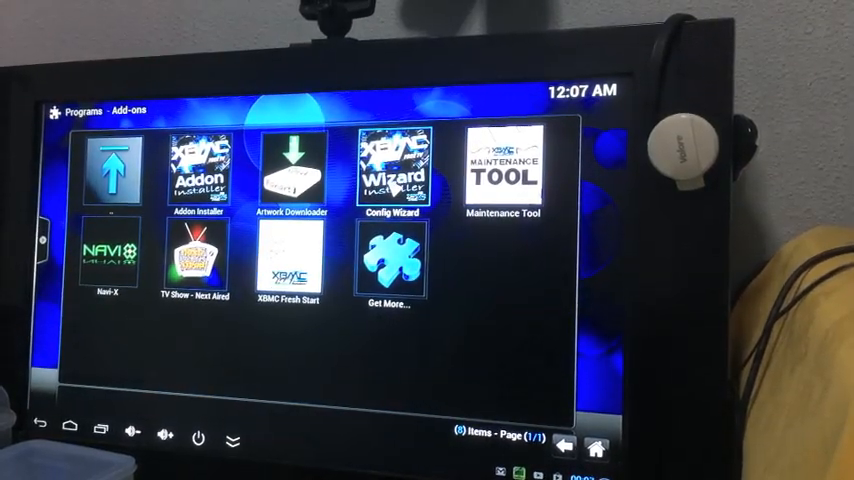
{"action": "left_click", "coordinate": [392, 164]}
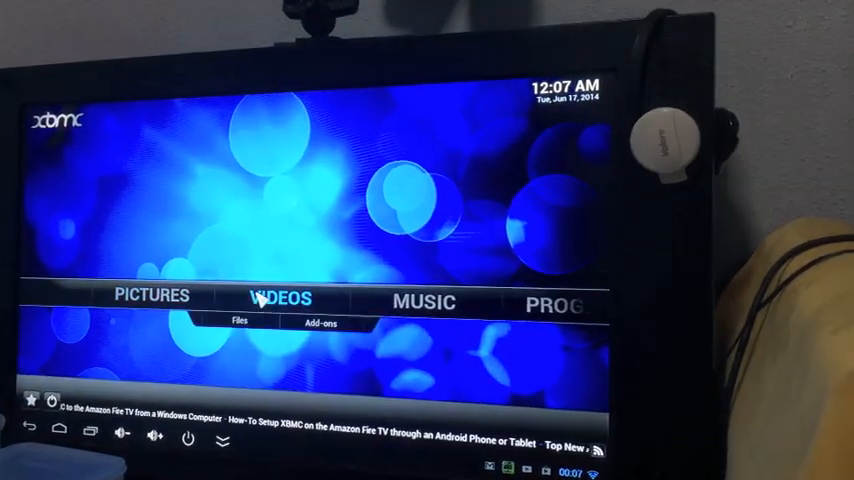
Go to Videos > Video Add-ons and launch Movie4k.to.
{"action": "left_click", "coordinate": [280, 298]}
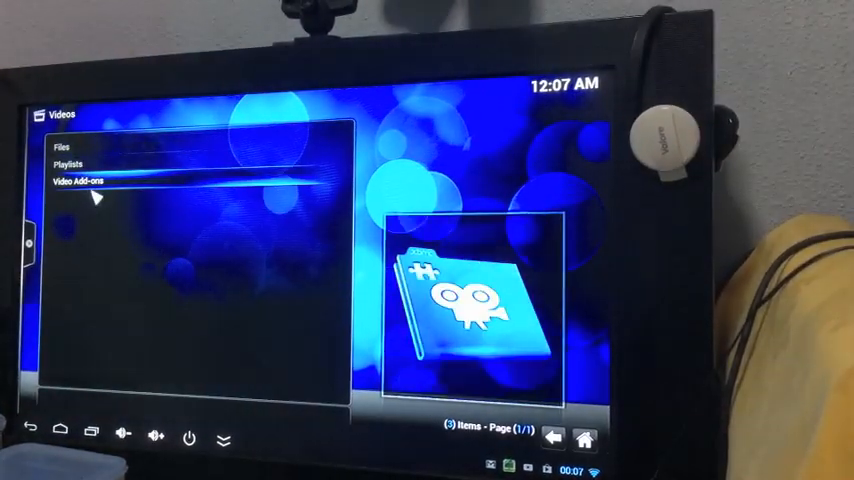
{"action": "left_click", "coordinate": [76, 184]}
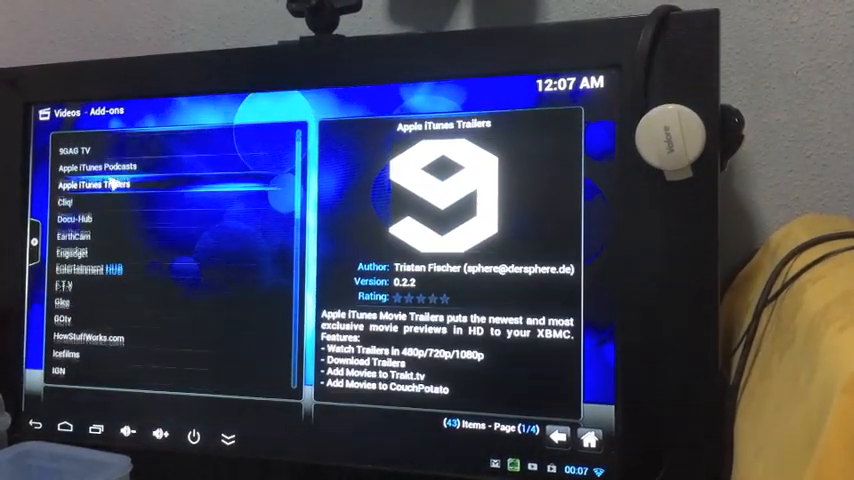
{"action": "scroll", "scroll_direction": "down", "scroll_amount": 3}
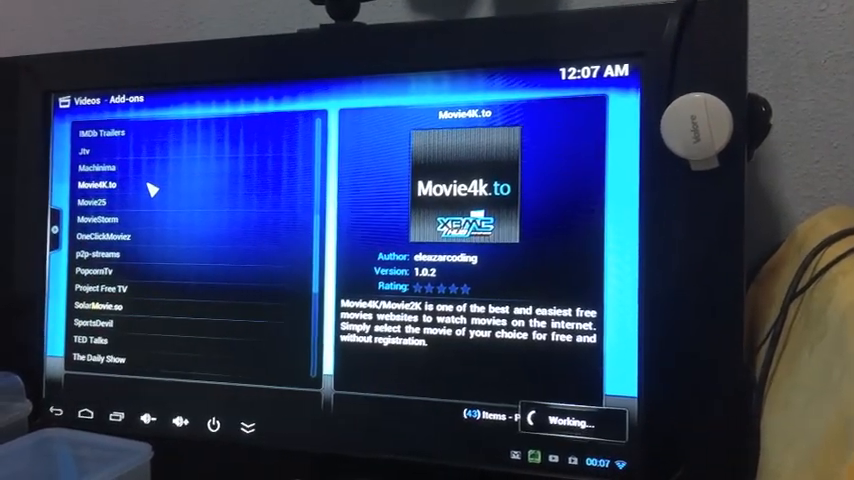
{"action": "left_click", "coordinate": [98, 188]}
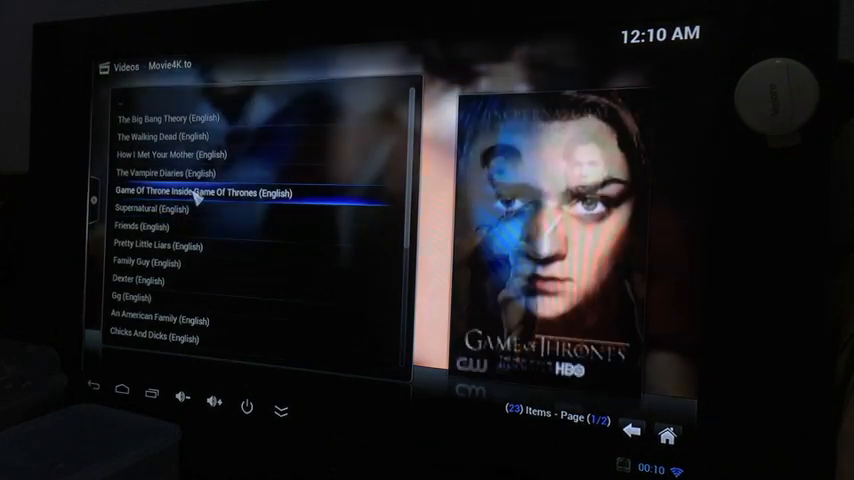
Select Supernatural and open its Season 9 episode list.
{"action": "left_click", "coordinate": [150, 208]}
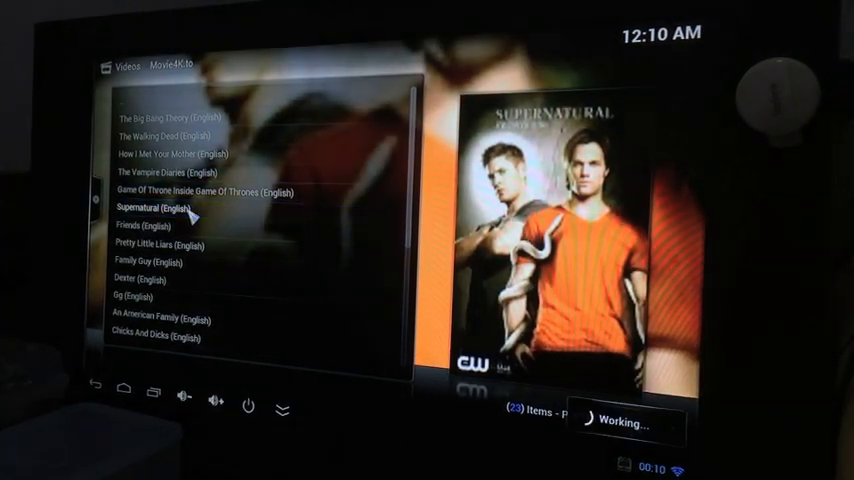
{"action": "left_click", "coordinate": [150, 208]}
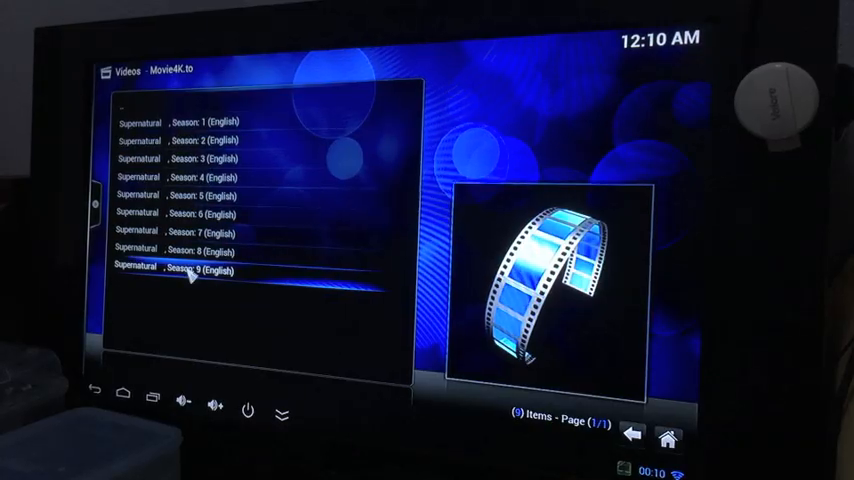
{"action": "left_click", "coordinate": [200, 270]}
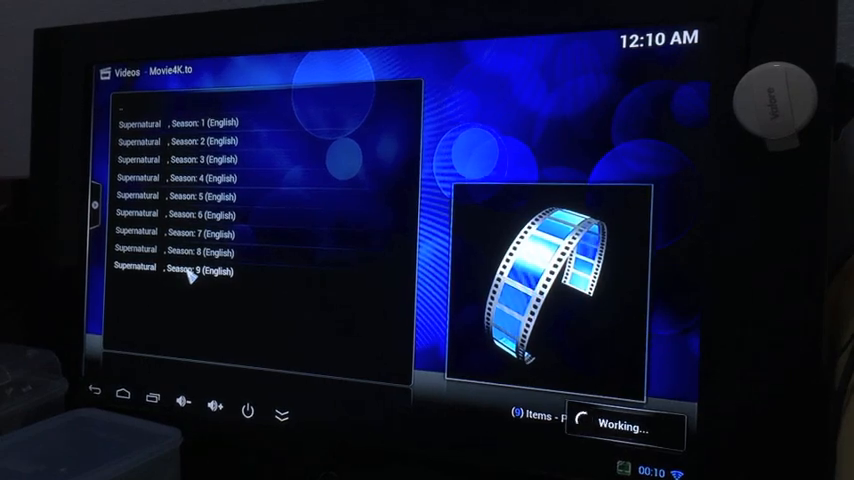
{"action": "left_click", "coordinate": [186, 270]}
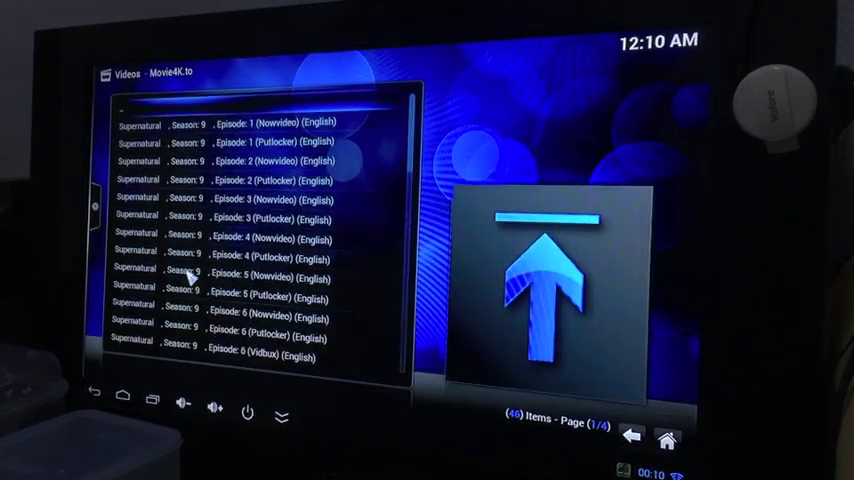
{"action": "scroll", "scroll_direction": "down", "scroll_amount": 3}
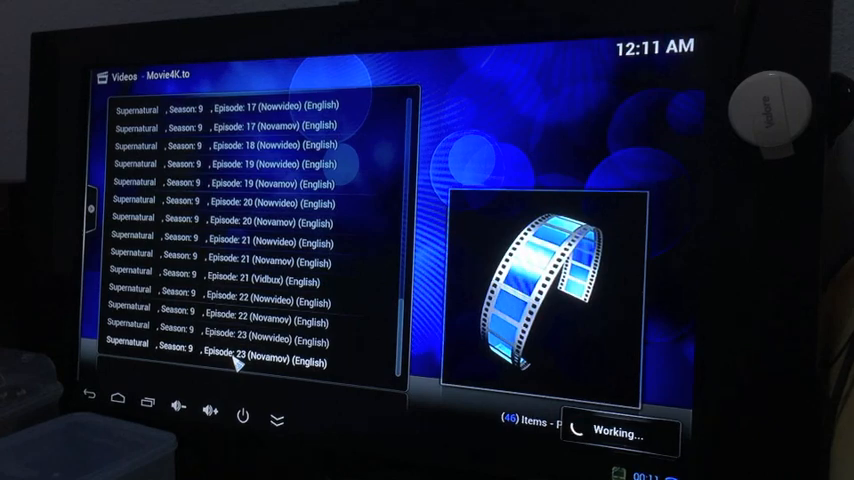
{"action": "left_click", "coordinate": [230, 360]}
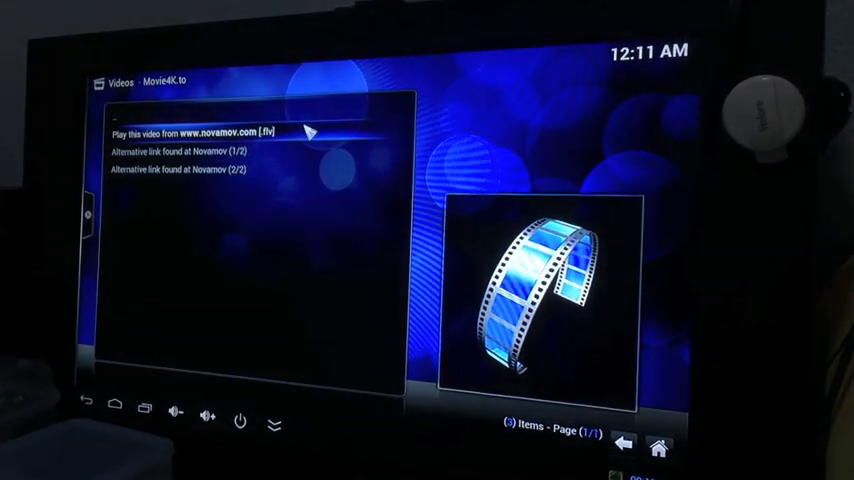
{"action": "left_click", "coordinate": [196, 132]}
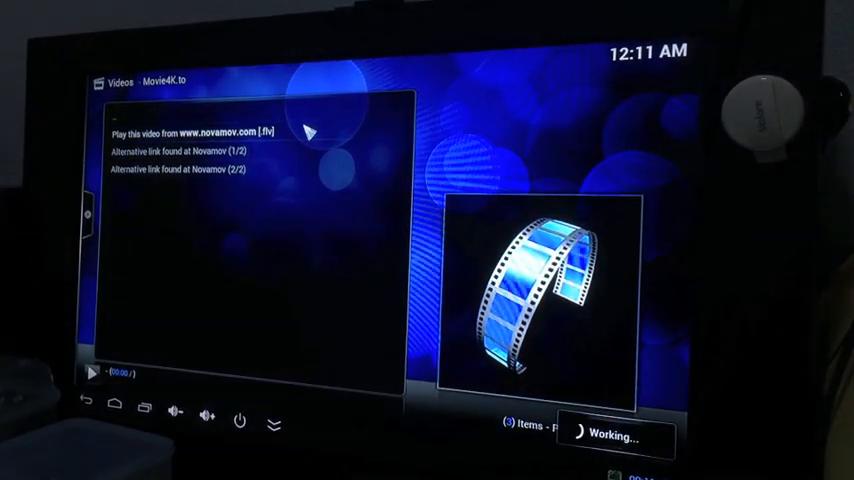